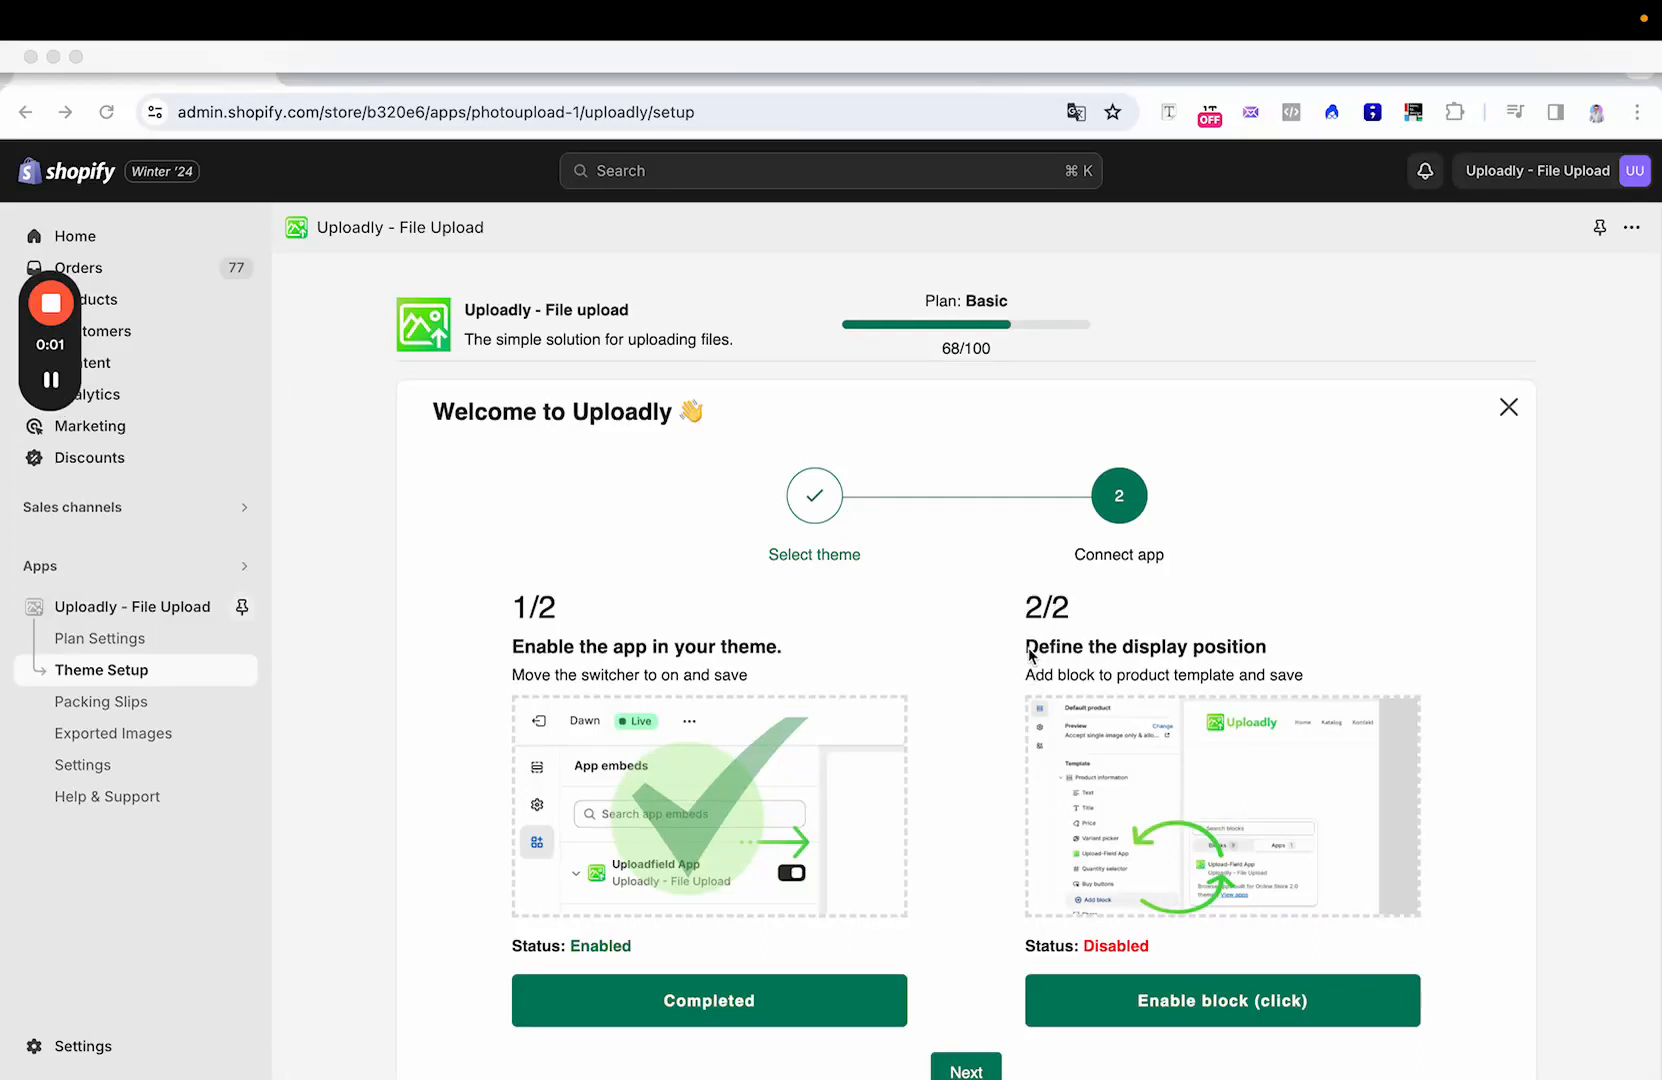
mouse_move(1204, 676)
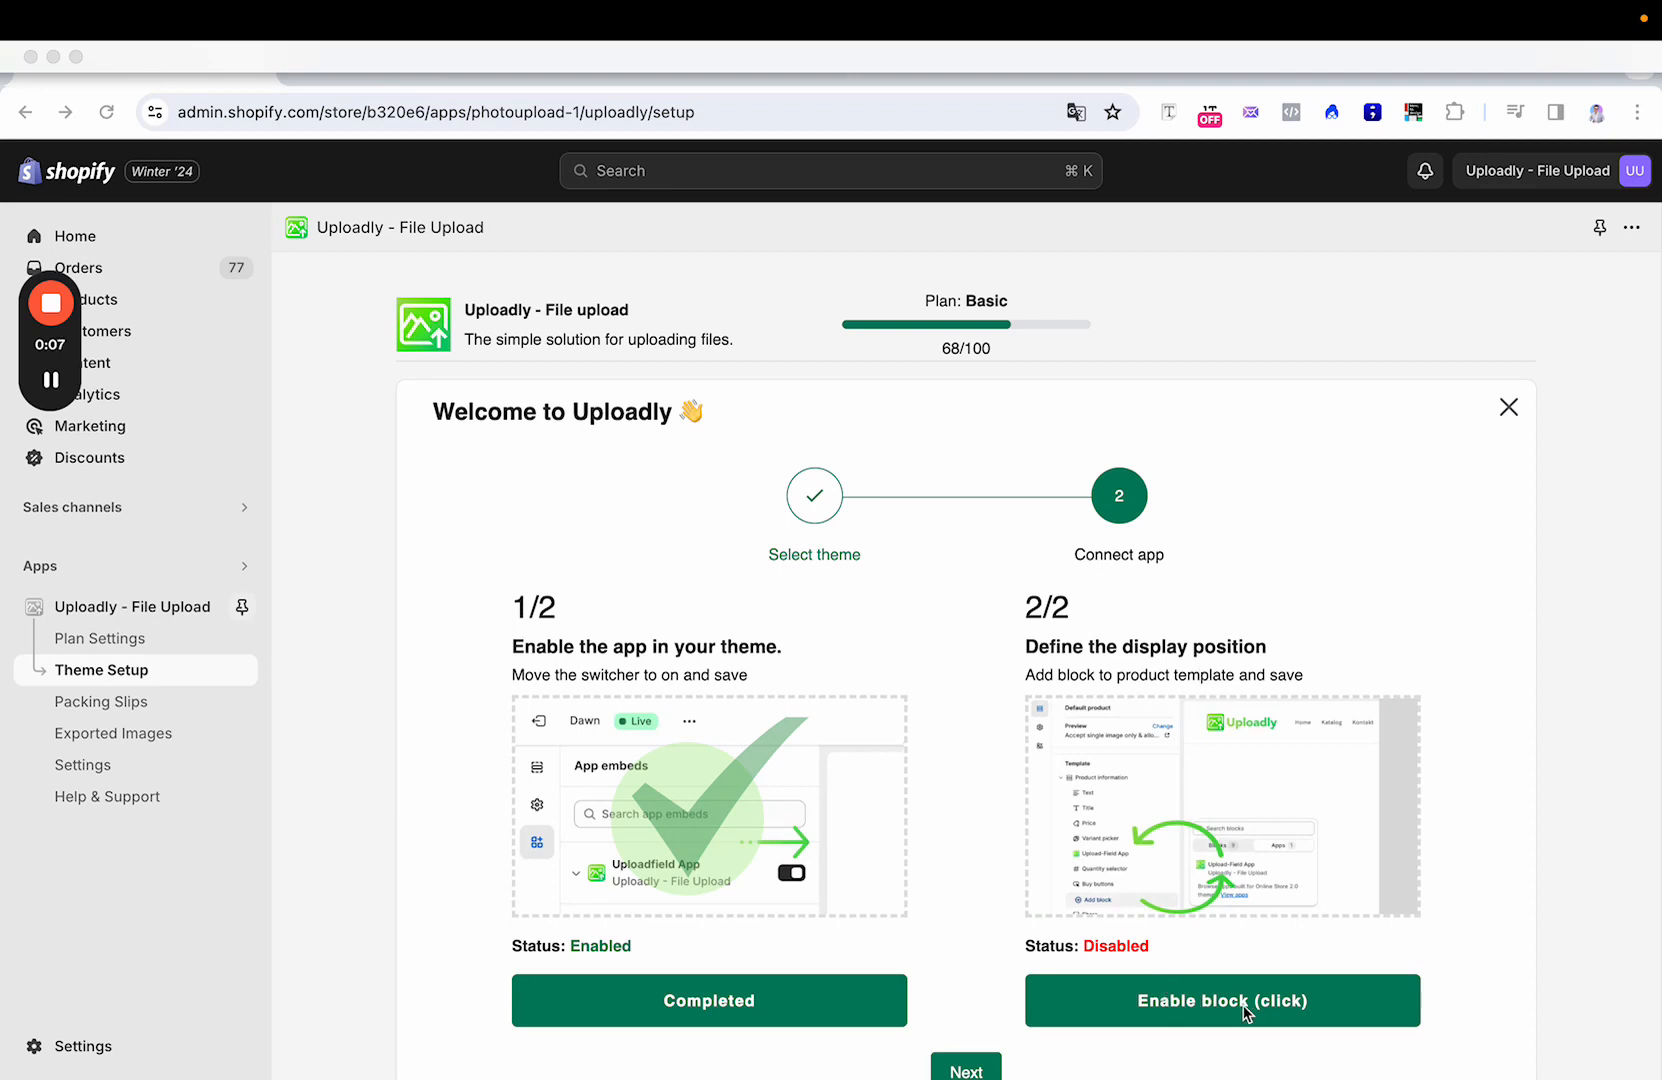
Step: Launch the Dawn theme editor on the Default product template from Uploadly's Enable block step
left_click(1220, 1000)
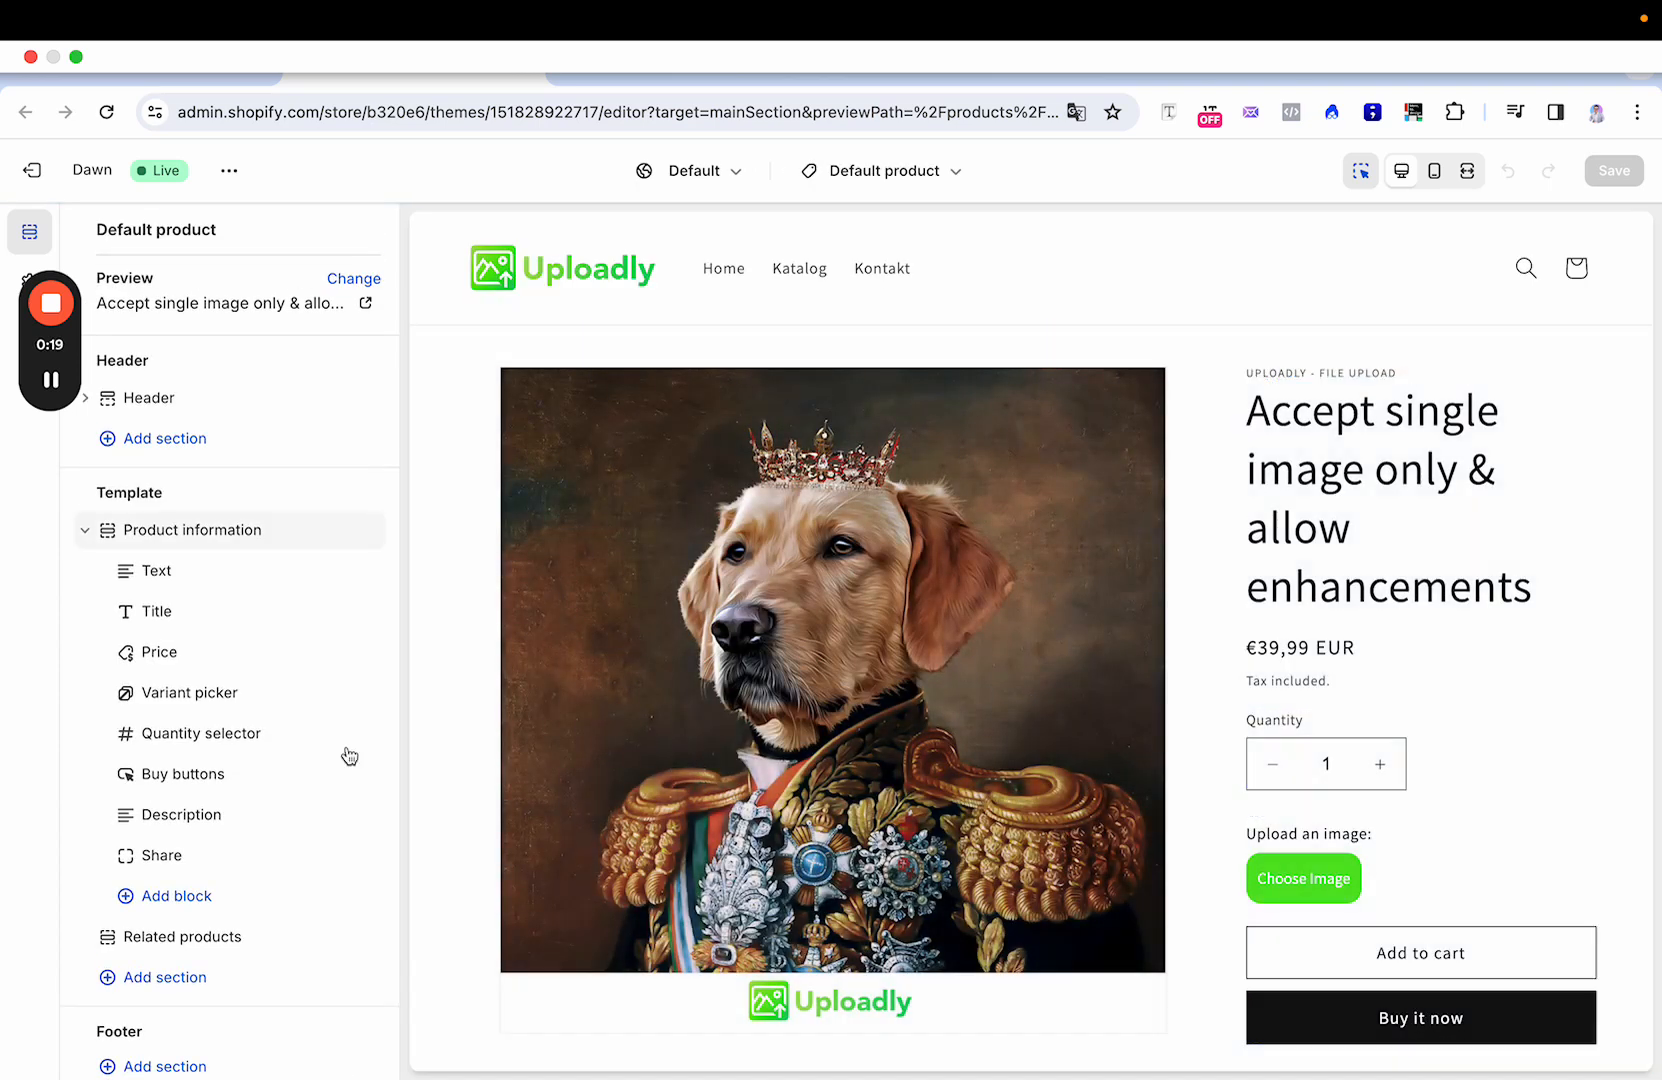
left_click(192, 530)
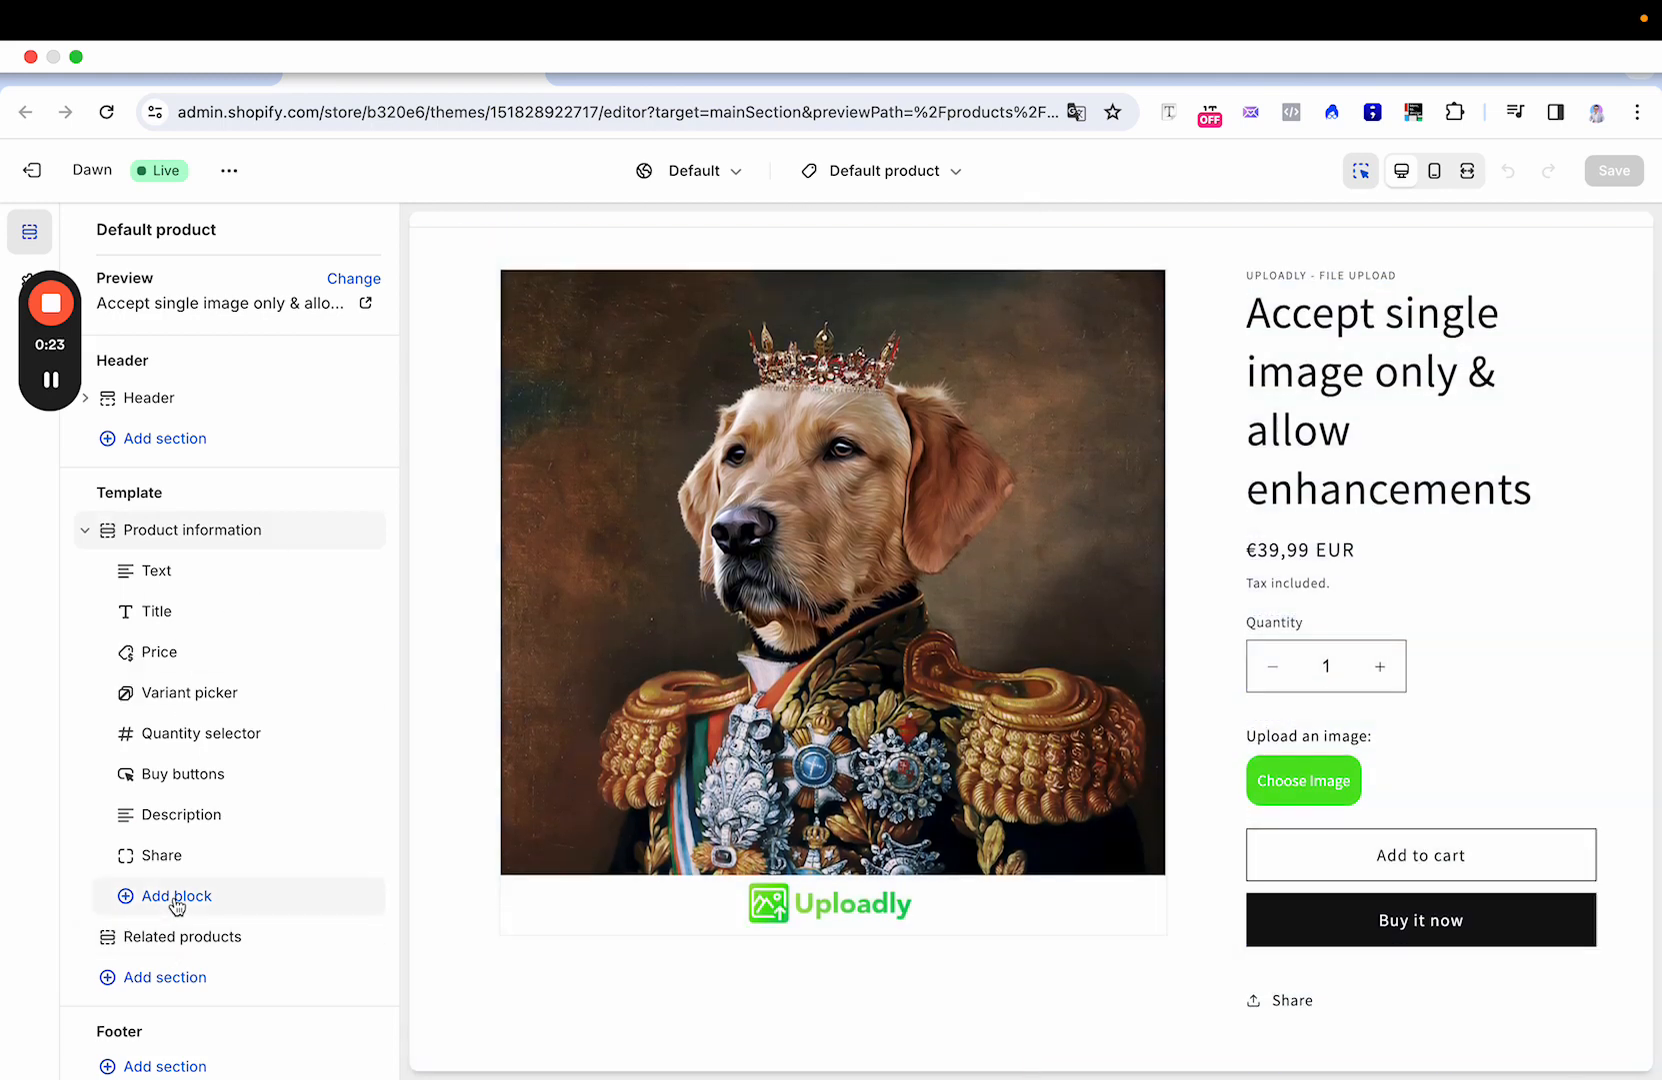
Step: Add the Upload-Field App block from the Apps list to the Product information section
left_click(174, 896)
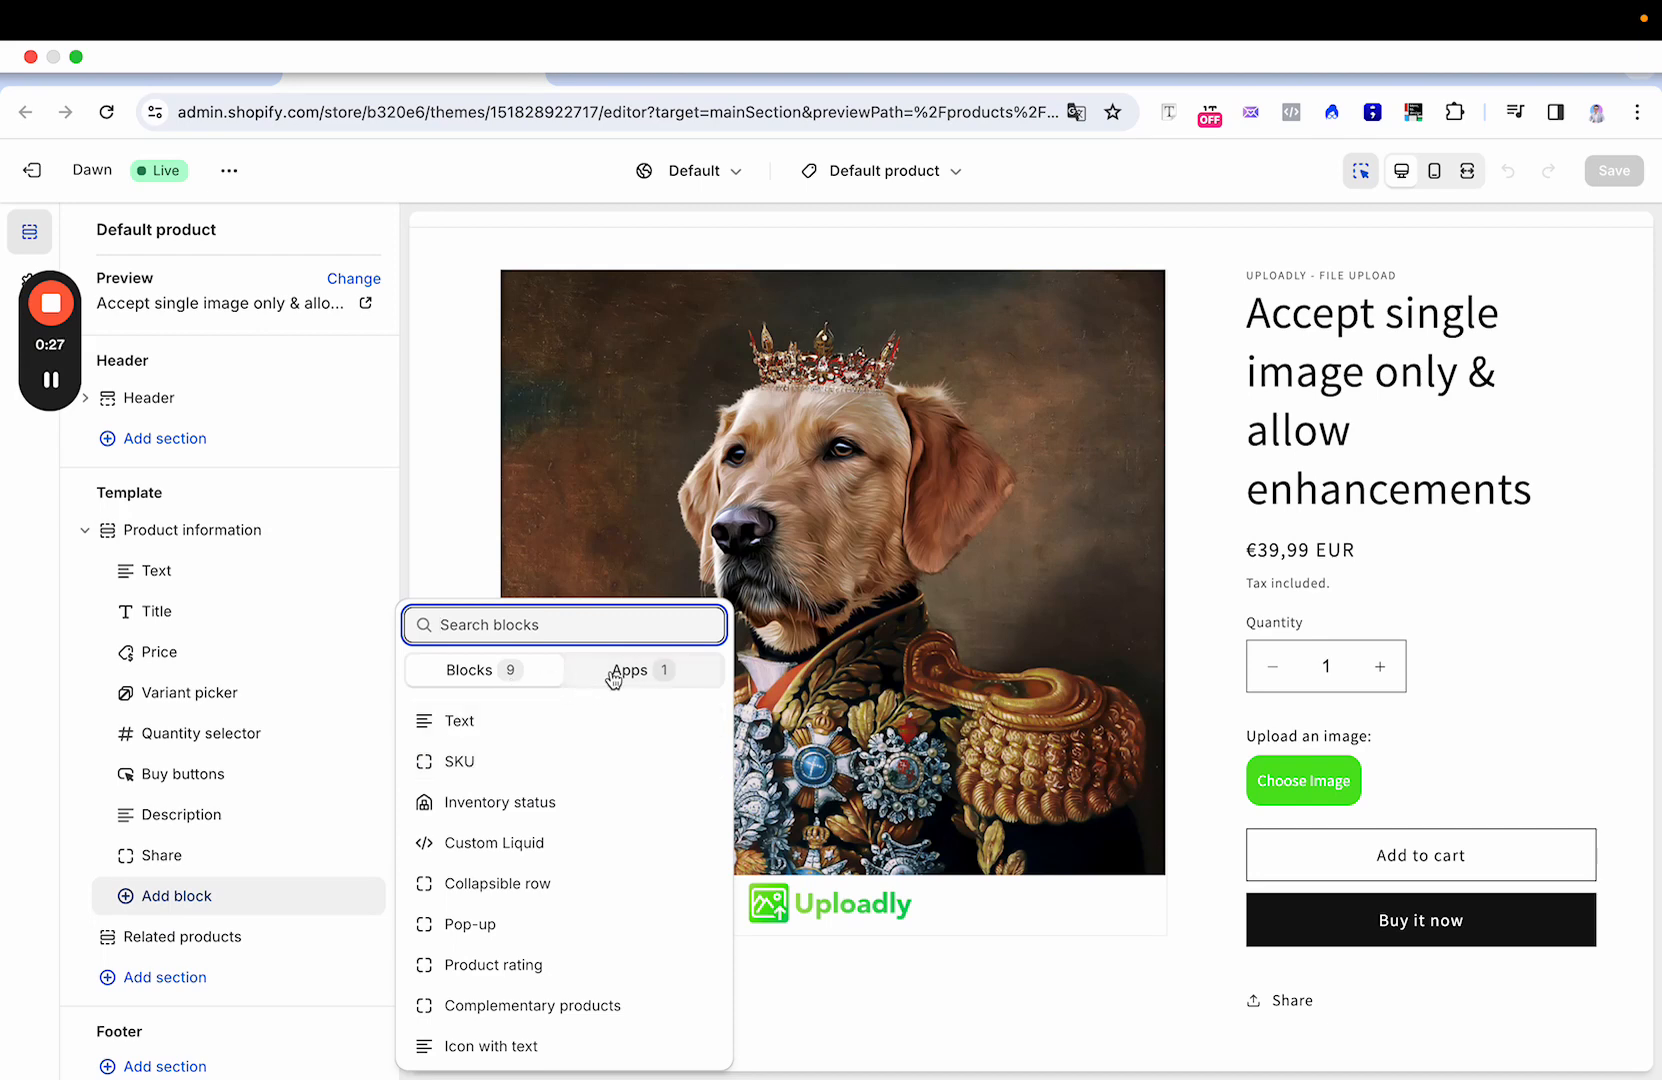
left_click(630, 668)
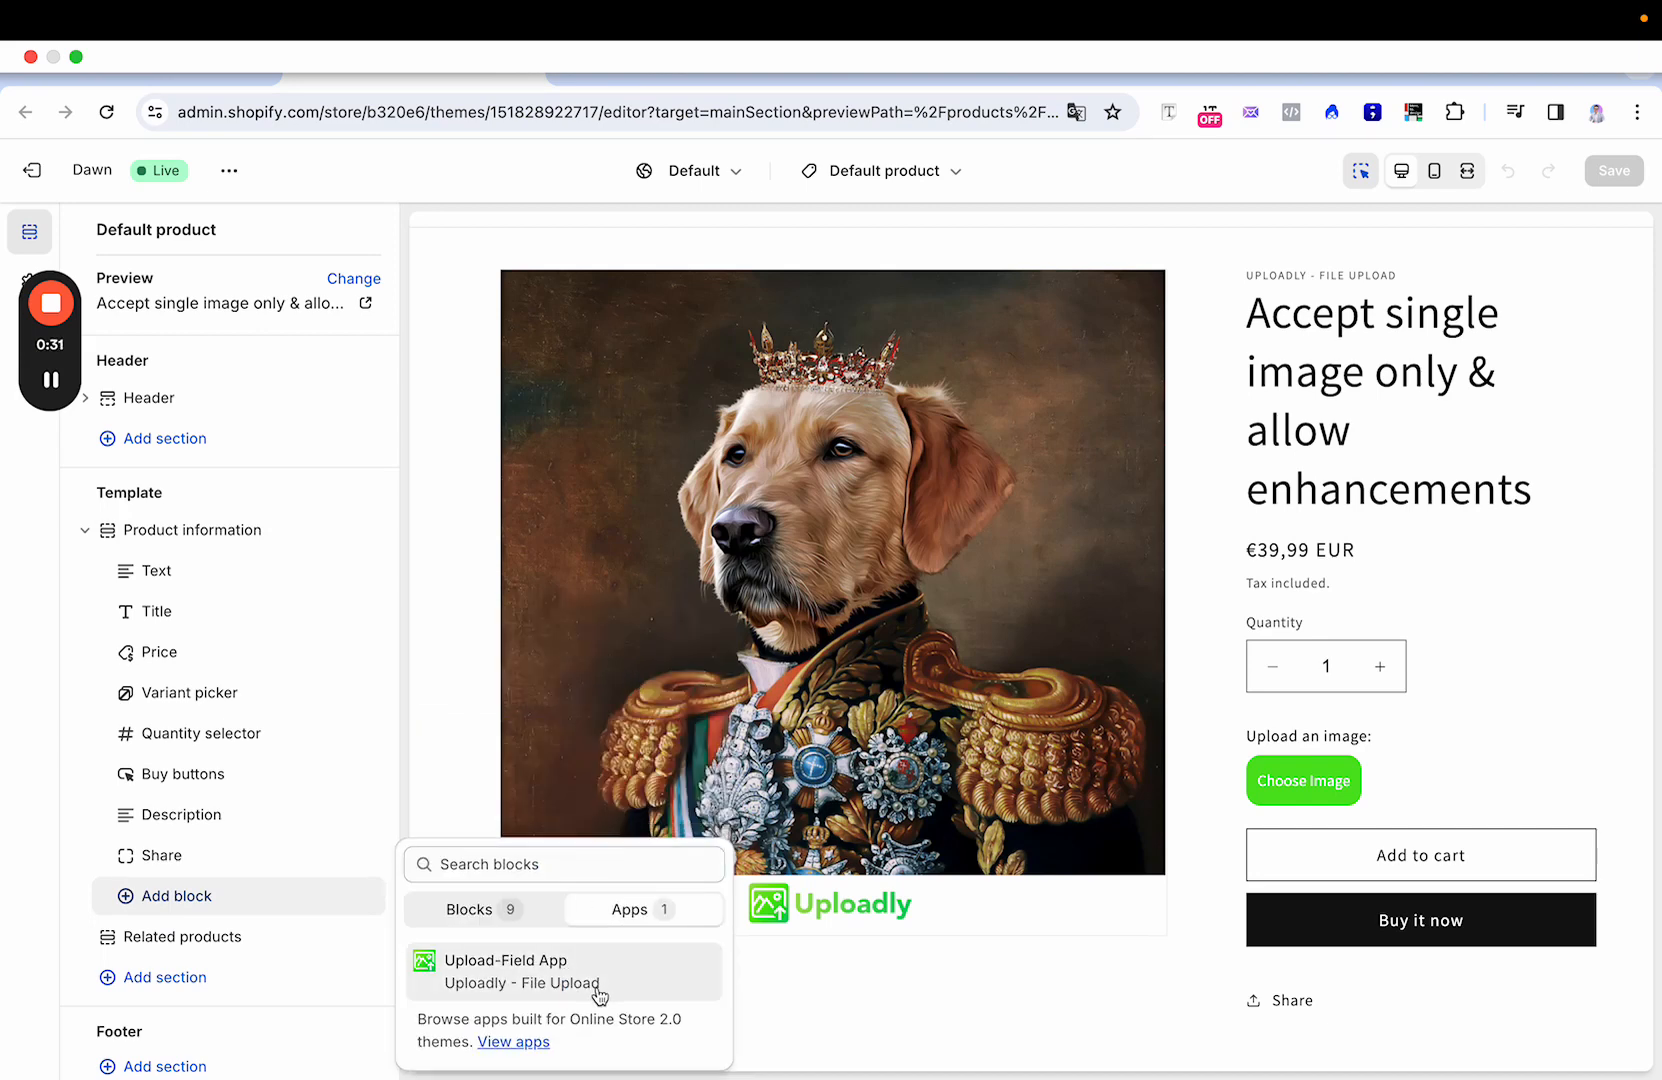
left_click(522, 972)
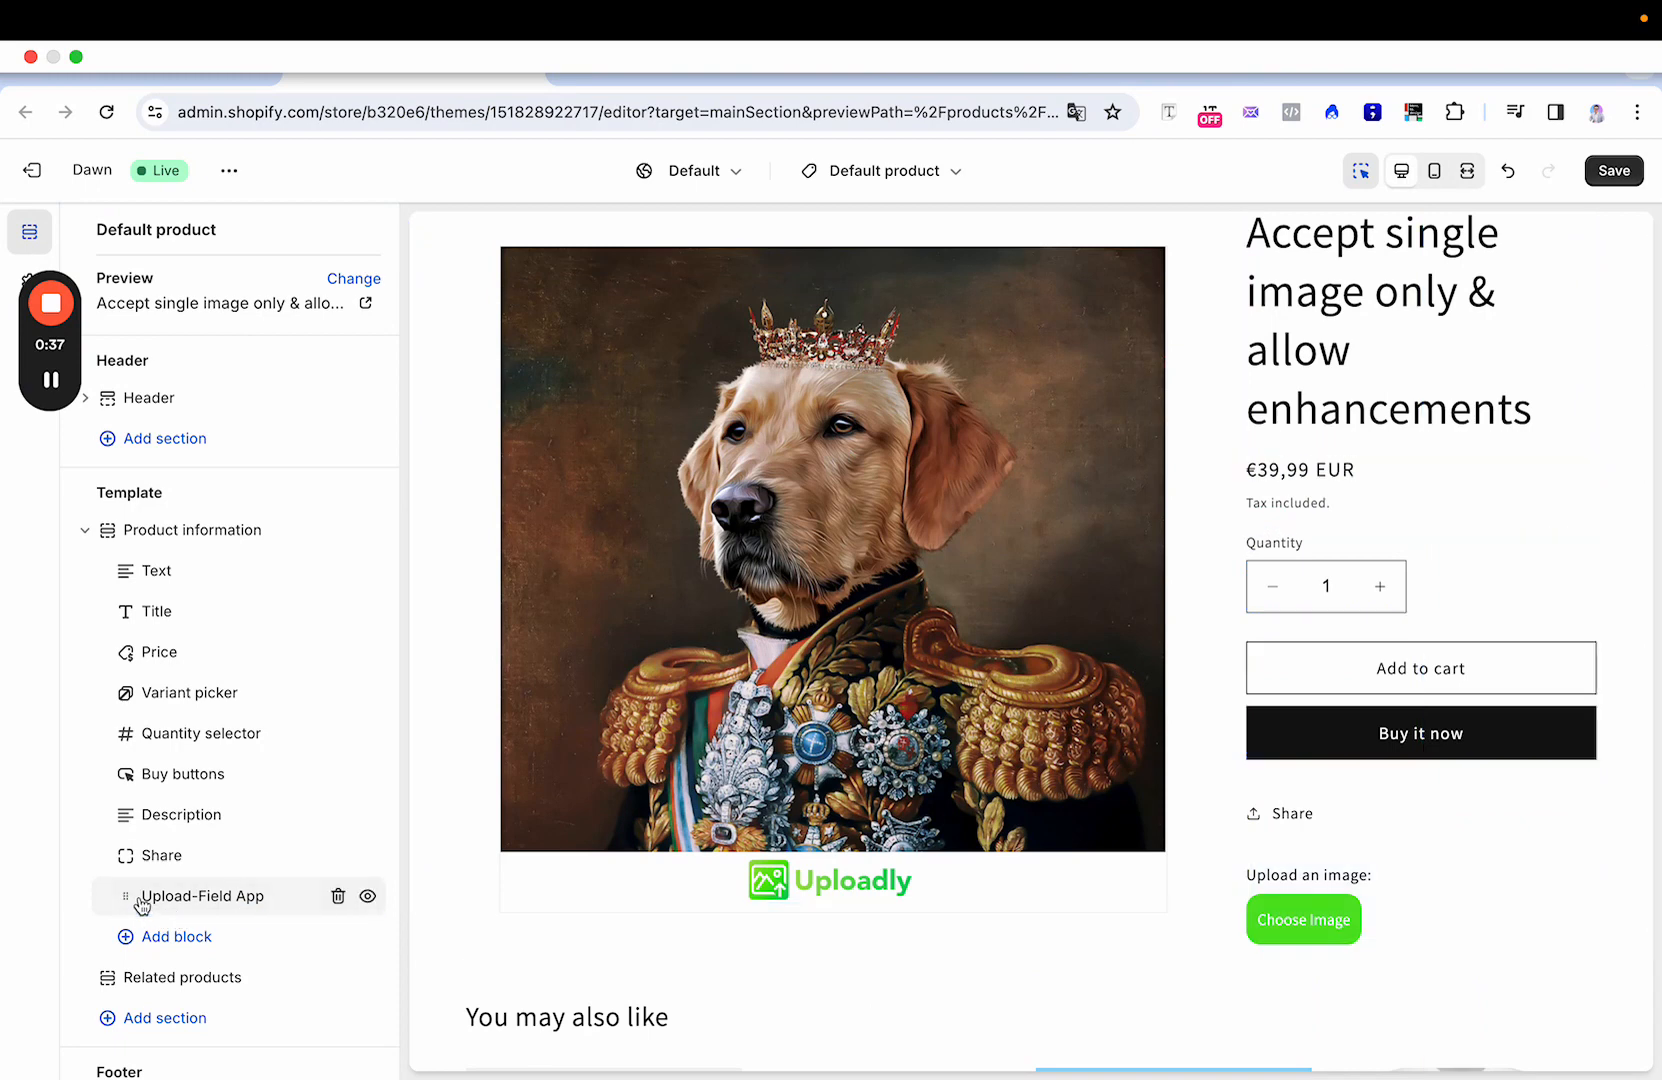
Step: Move the Upload-Field App block above Quantity selector and save the product template
left_click(202, 896)
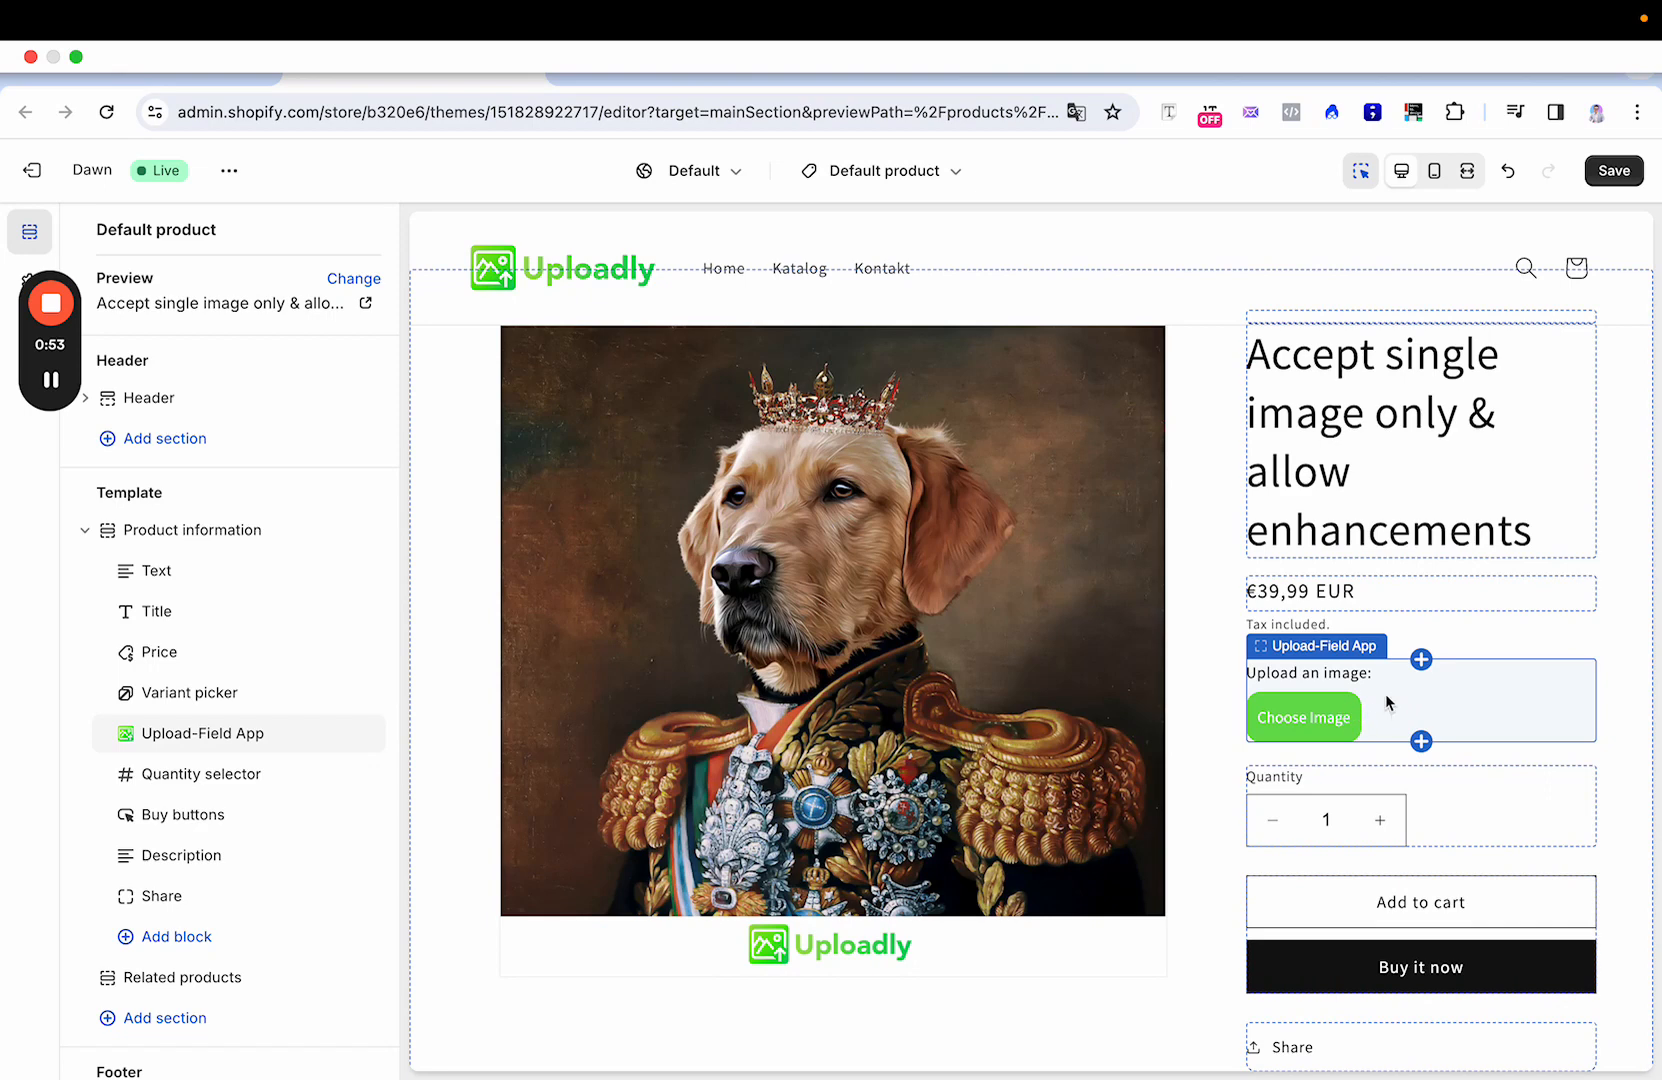
mouse_move(1348, 706)
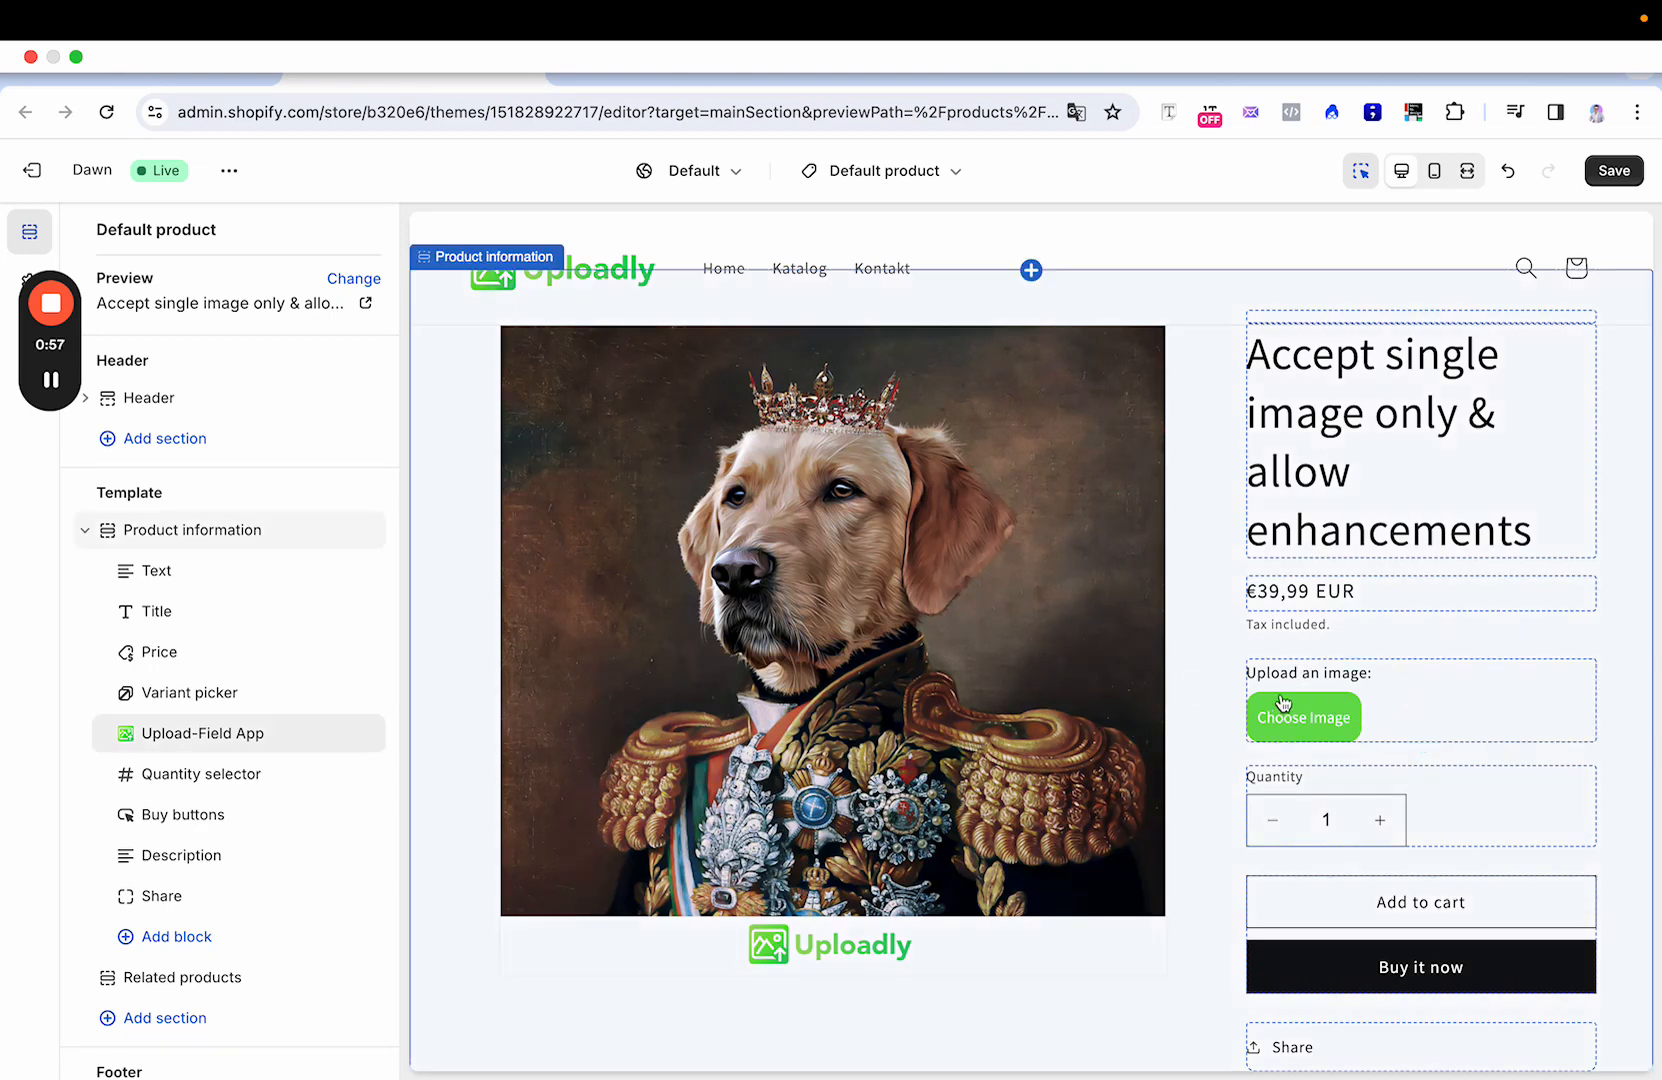
left_click(1612, 170)
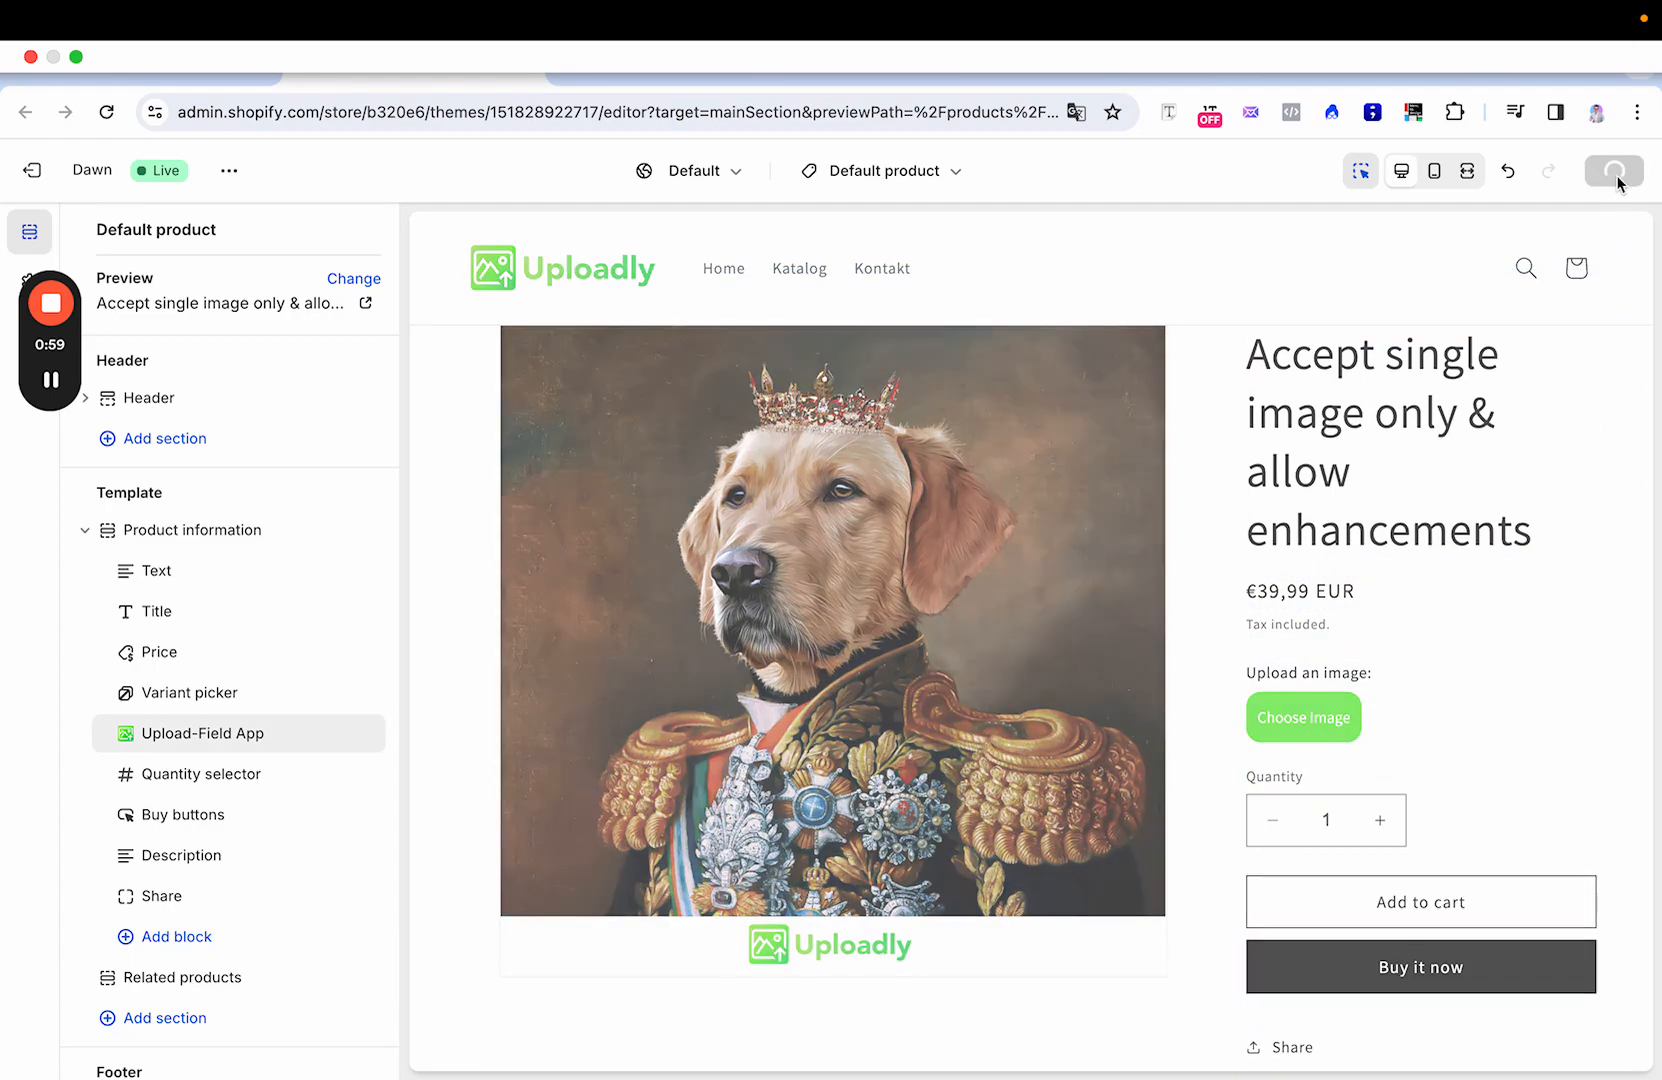
left_click(1612, 170)
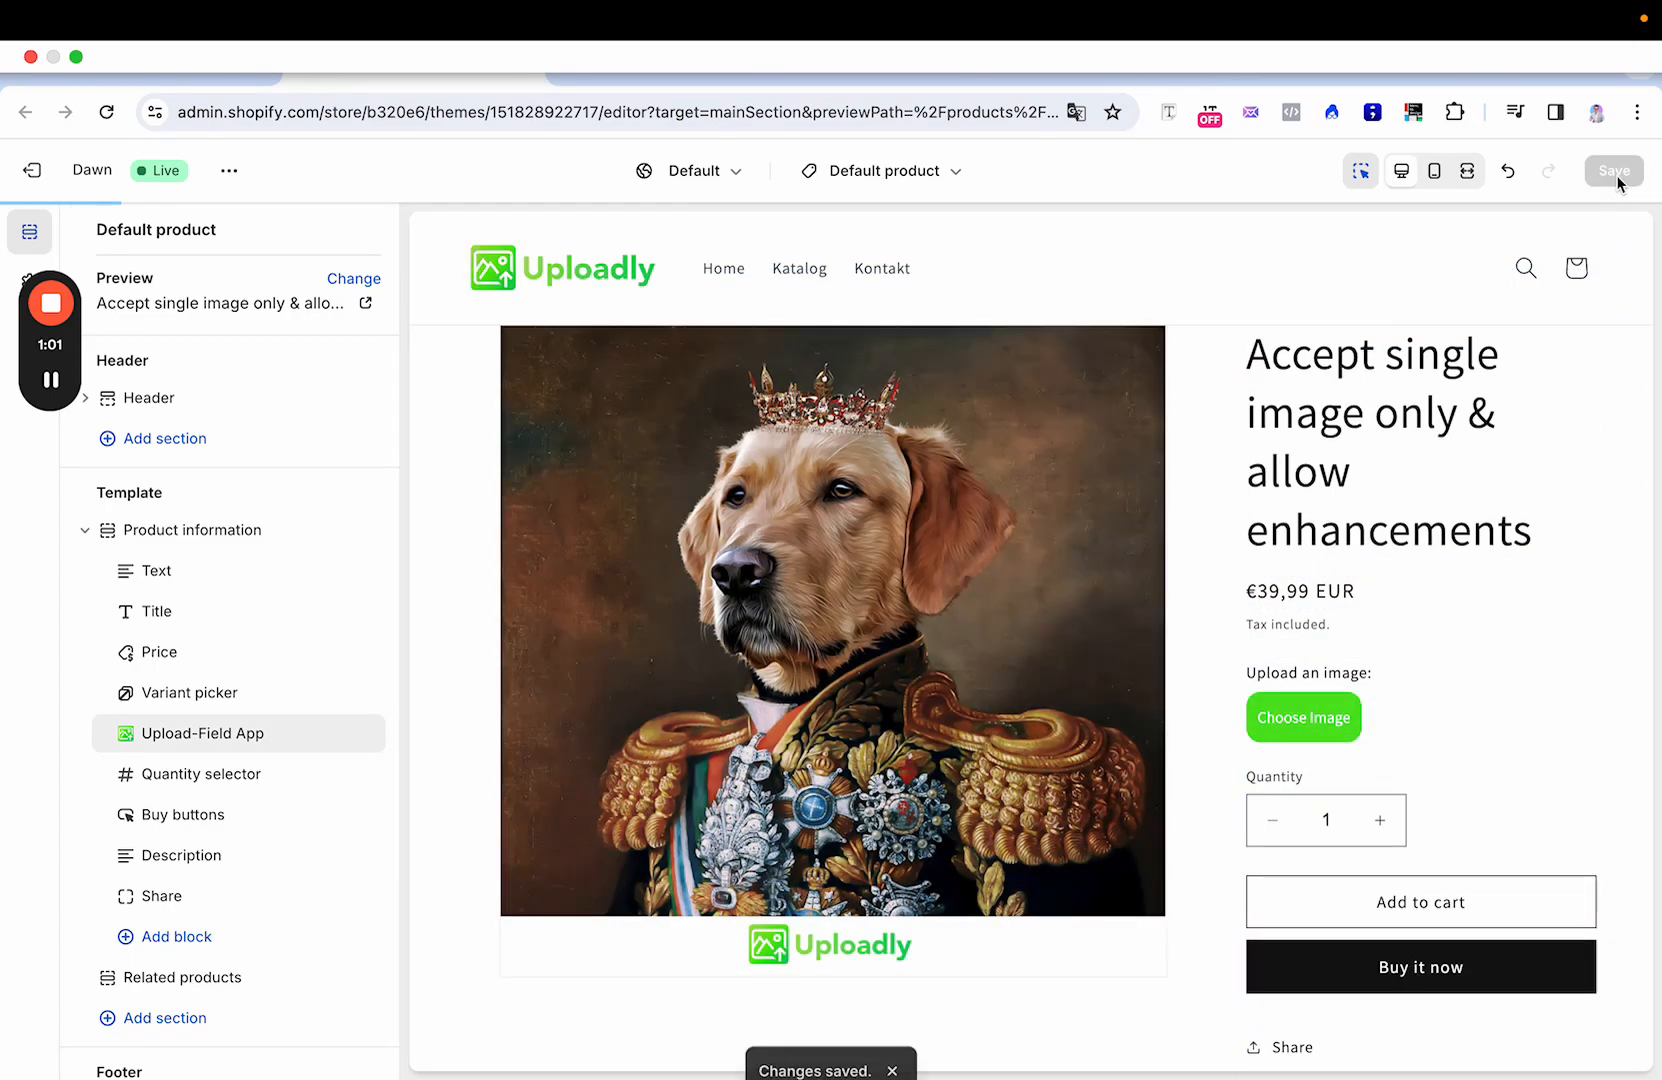
Step: Return to Uploadly and refresh setup so the display-position step shows Enabled
left_click(138, 64)
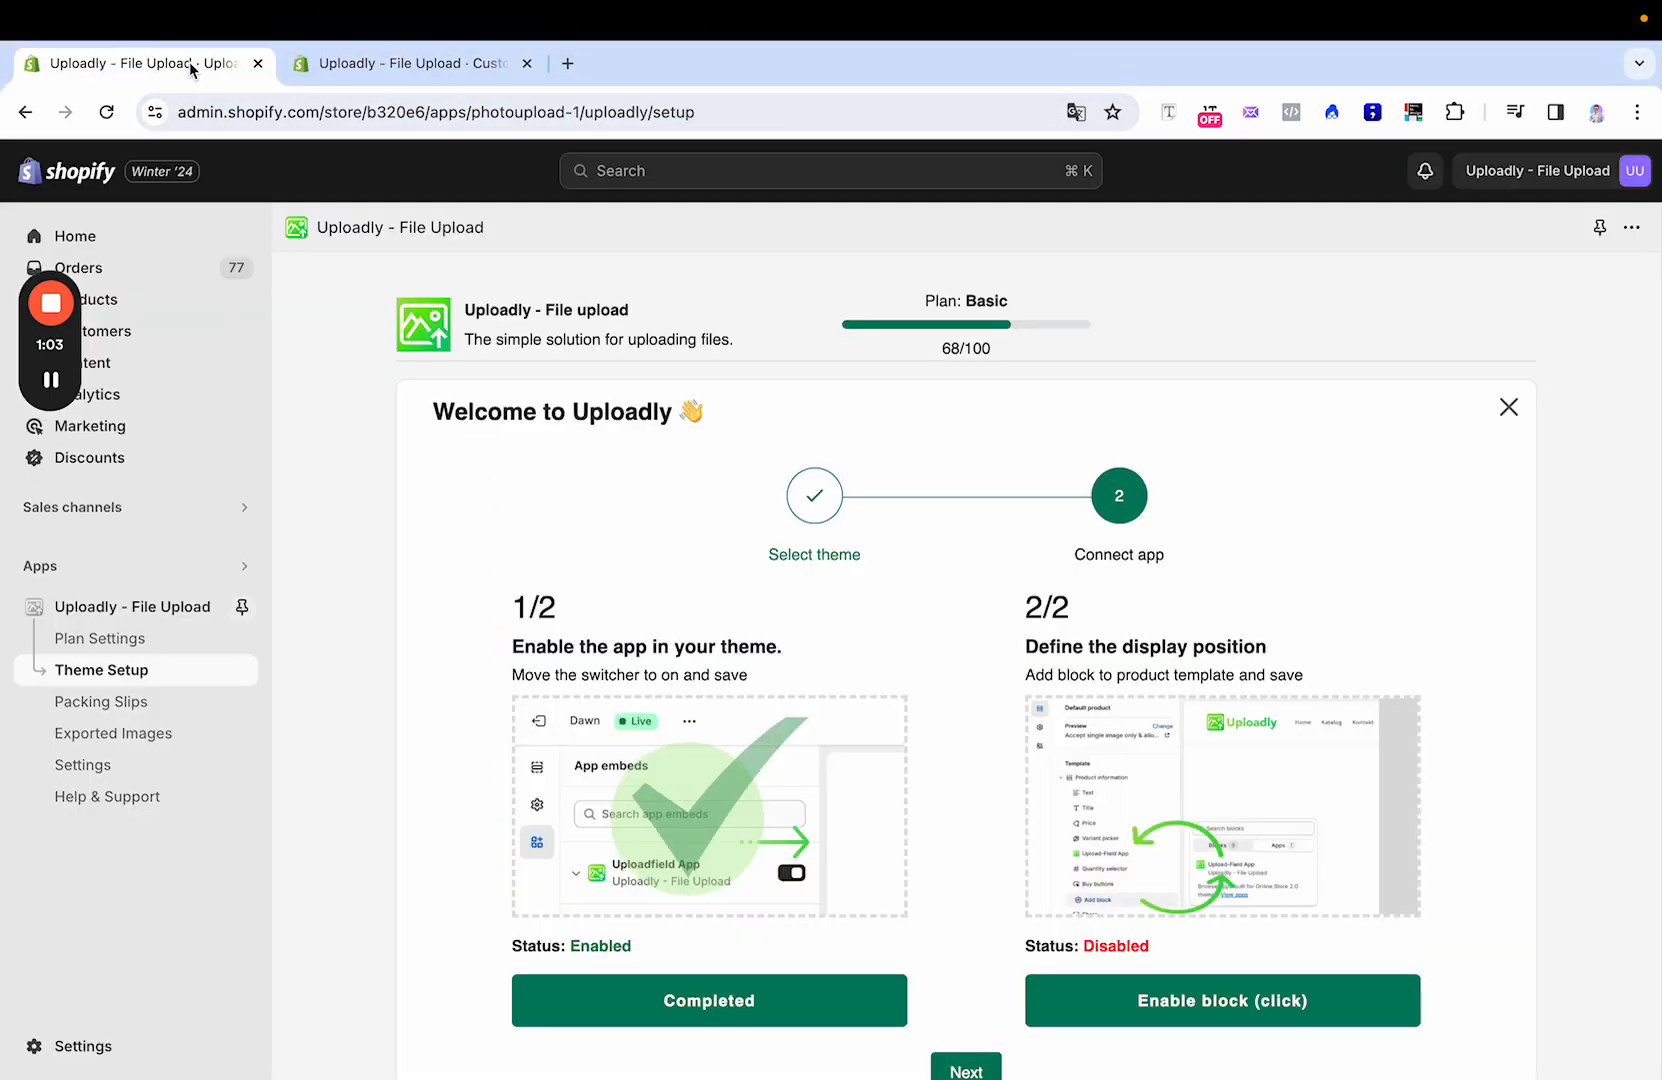
left_click(1220, 1000)
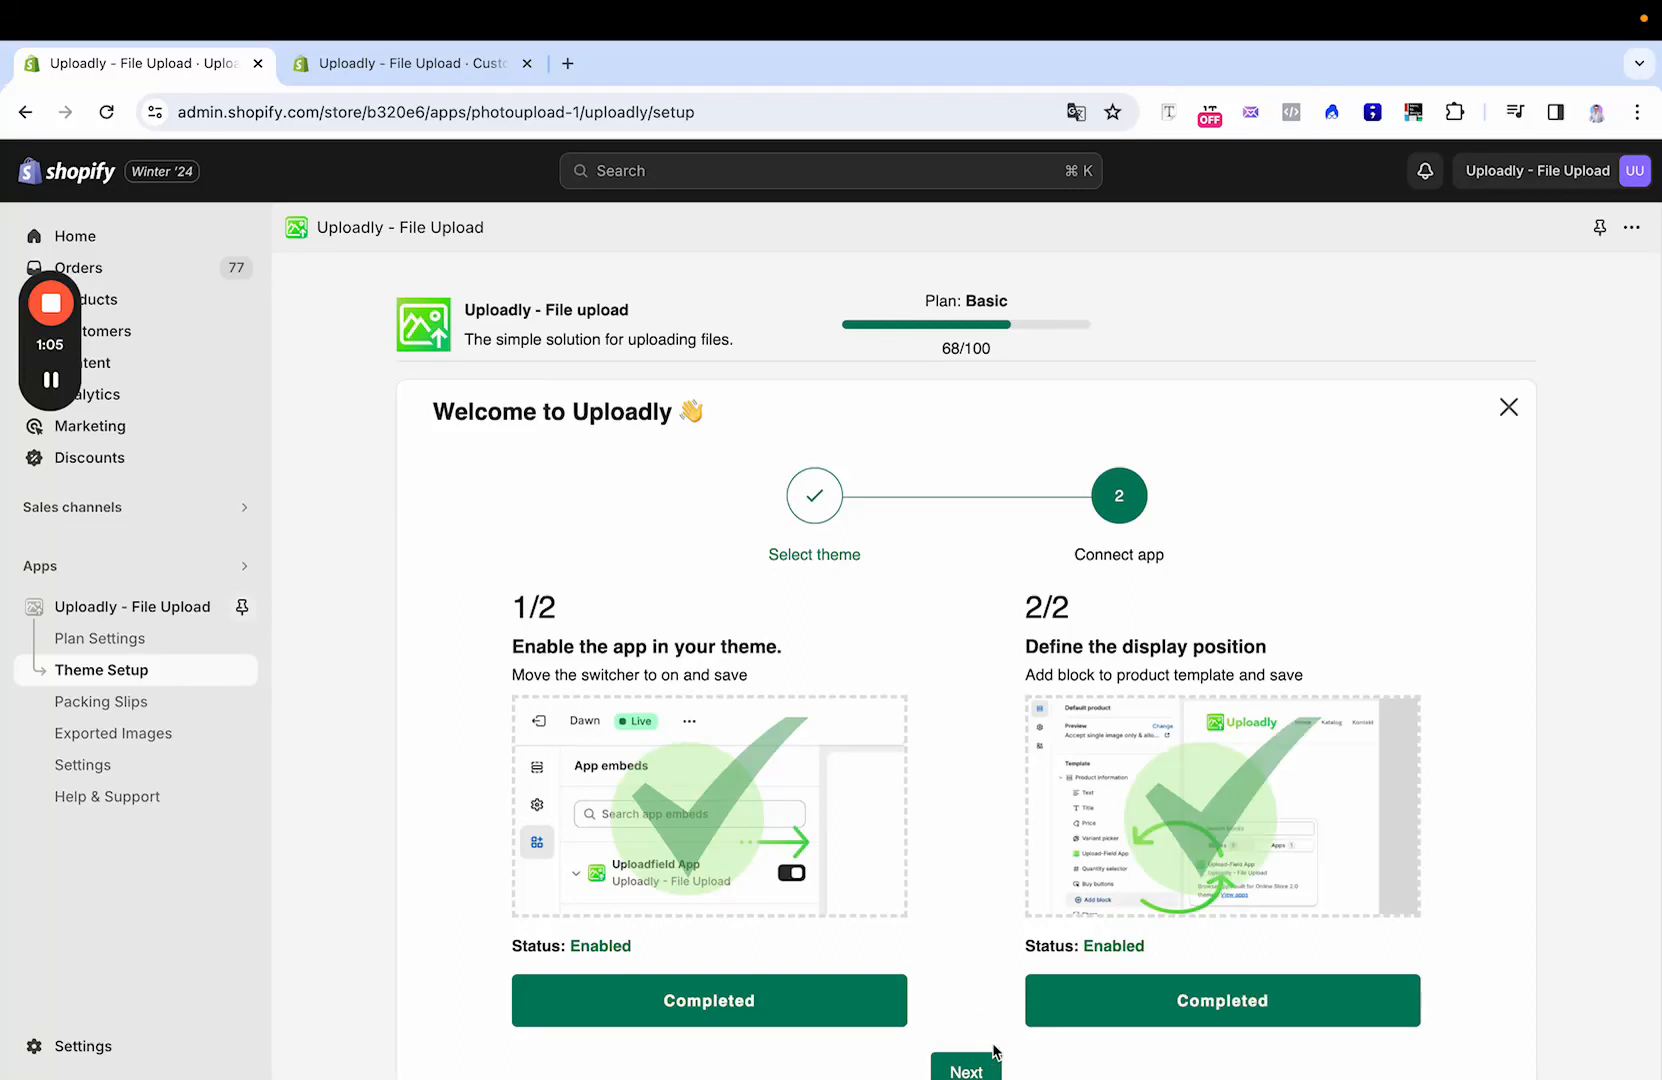